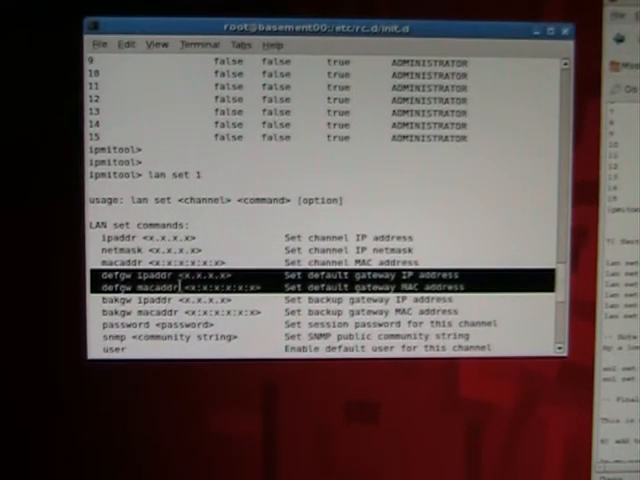
# Finish the lan set help, then list SOL set parameters like enabled, privilege level and bit rates
pyautogui.scroll(-3)
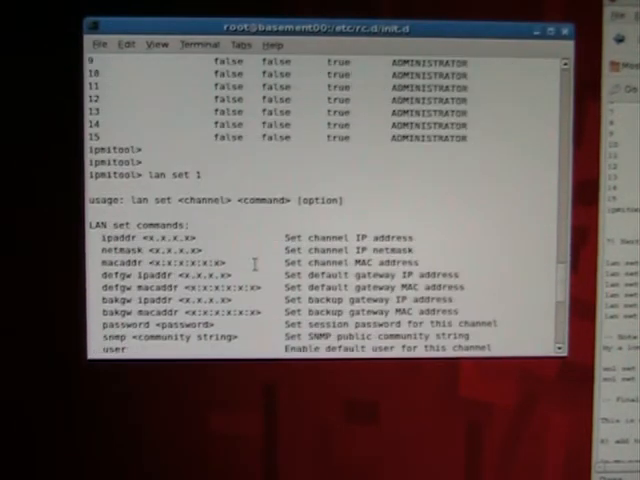
pyautogui.press('Return')
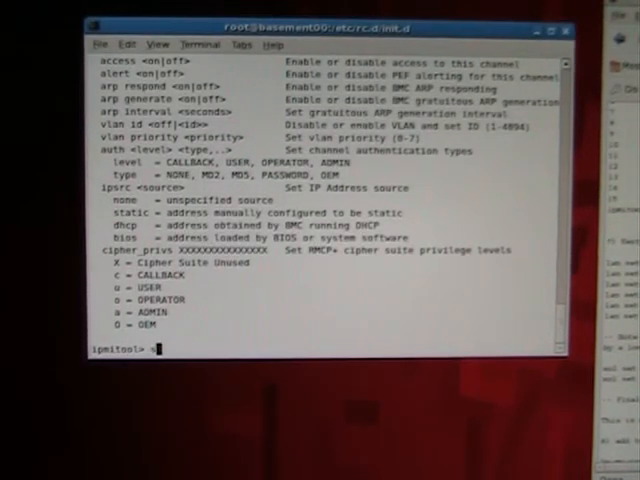
pyautogui.write('sol set')
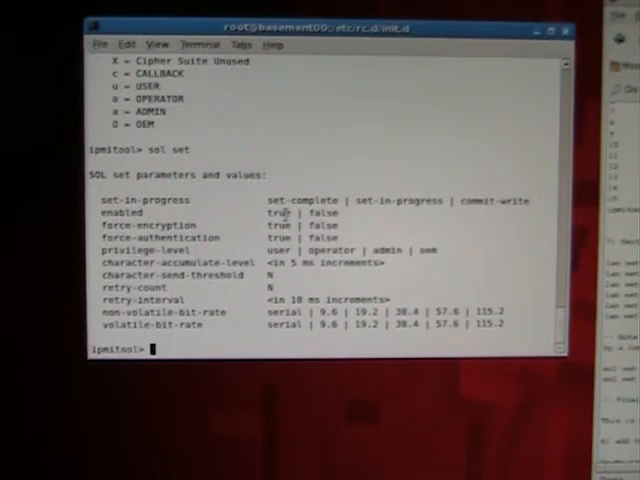
# Try 'user list' (invalid data field error), view the user command summary, and quit ipmitool
pyautogui.write('user')
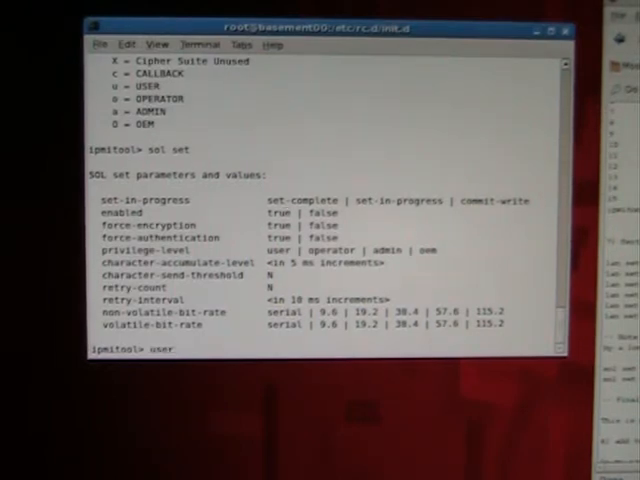
pyautogui.write('user list')
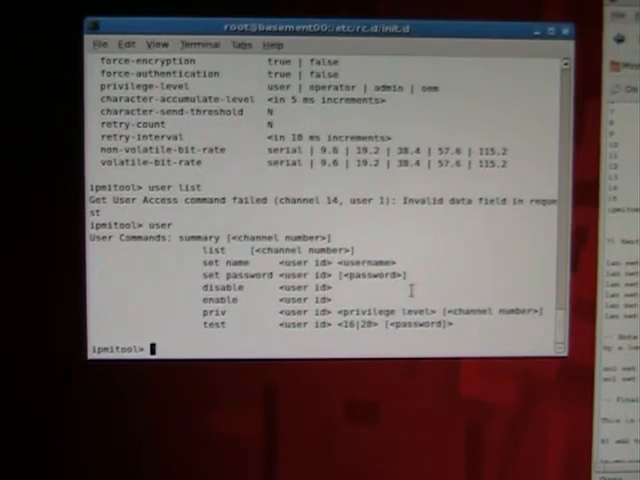
pyautogui.write('quit')
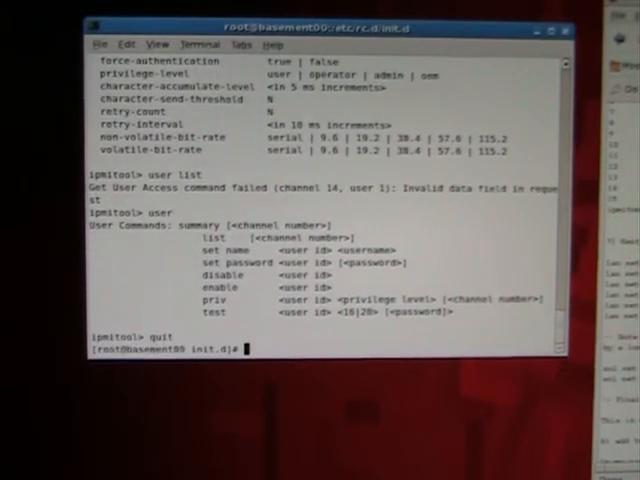
# Display /etc/ethers MAC mappings for 192.168.1.34/.35 and rc.local running 'arp -f'
pyautogui.press('Return')
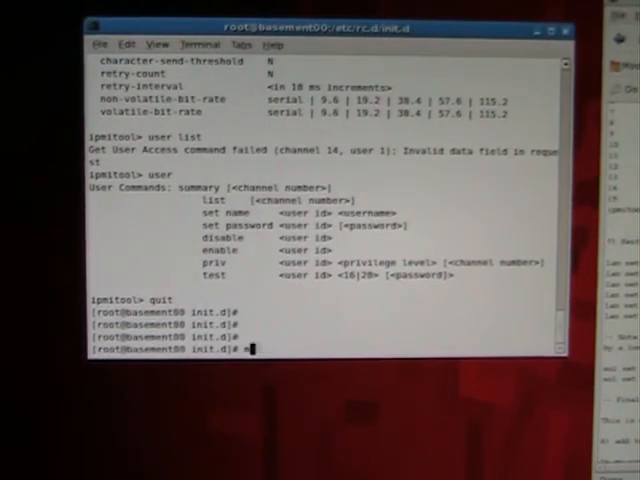
pyautogui.write('more /etc/')
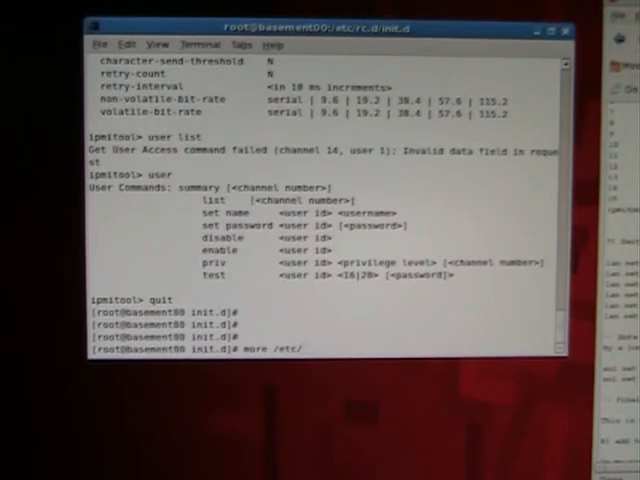
pyautogui.write('ethers')
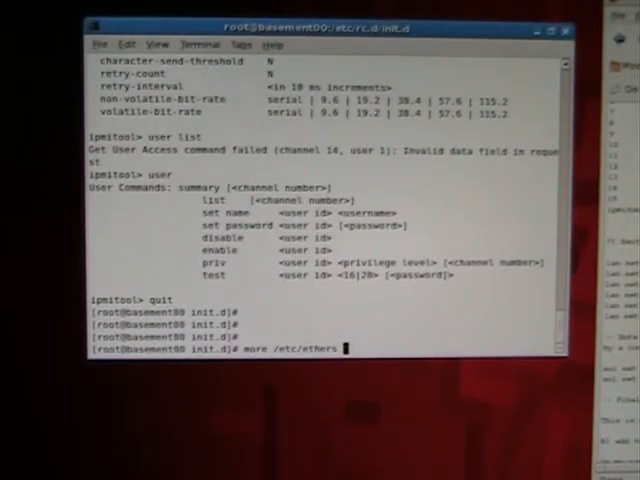
pyautogui.press('Return')
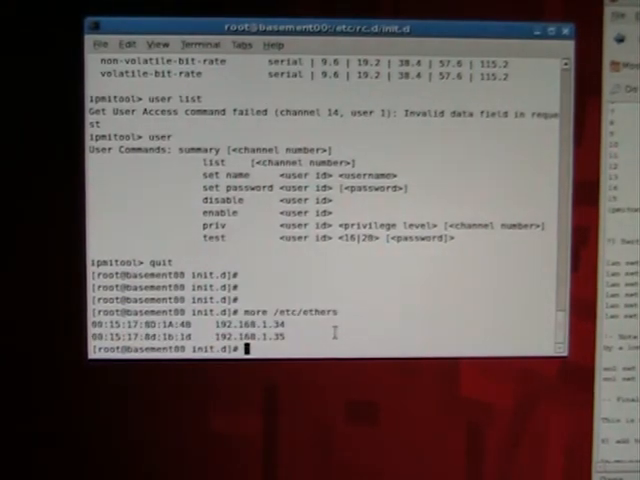
pyautogui.write('more /etc/rc.d/')
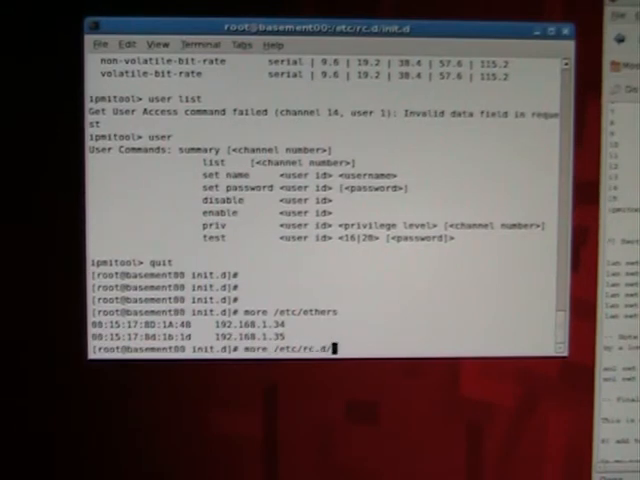
pyautogui.press('Return')
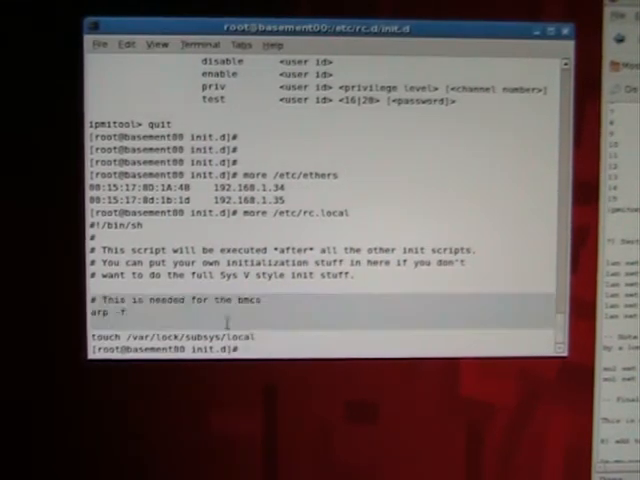
# Show /proc/net/arp to confirm static entries for 192.168.1.34 and .35 on eth1
pyautogui.write('cat /proc/net/arp')
pyautogui.write('ping')
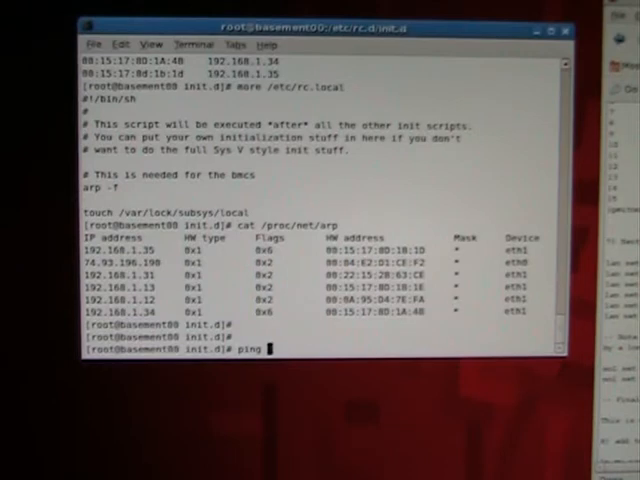
# Ping ipmi1 at 192.168.1.35 with 7 of 7 replies, then page /etc/grub.conf
pyautogui.write('ipmi1')
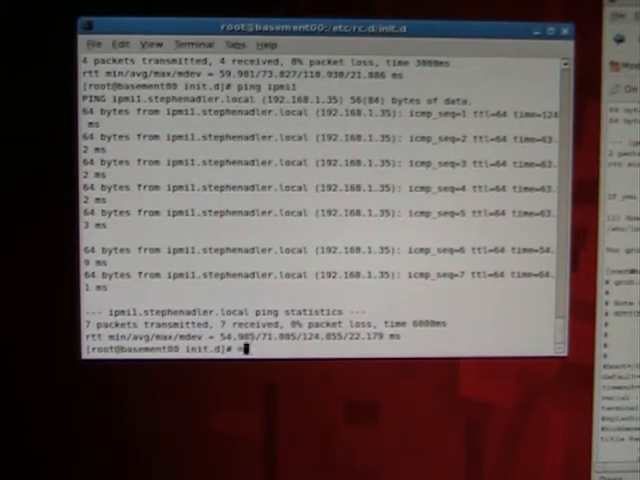
pyautogui.write('more /etc/')
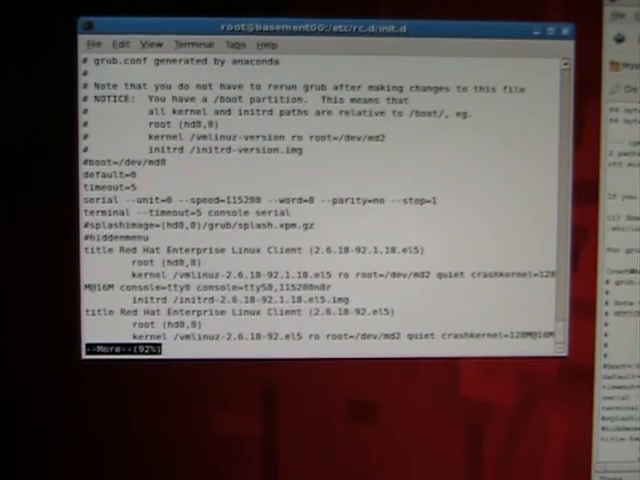
pyautogui.press('space')
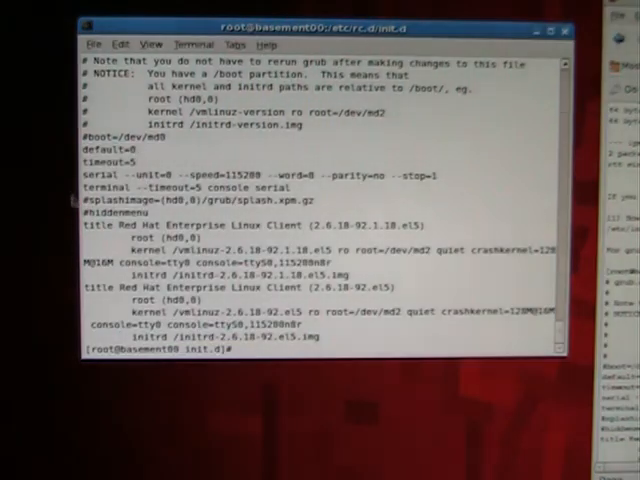
pyautogui.moveTo(85, 175); pyautogui.dragTo(310, 188)
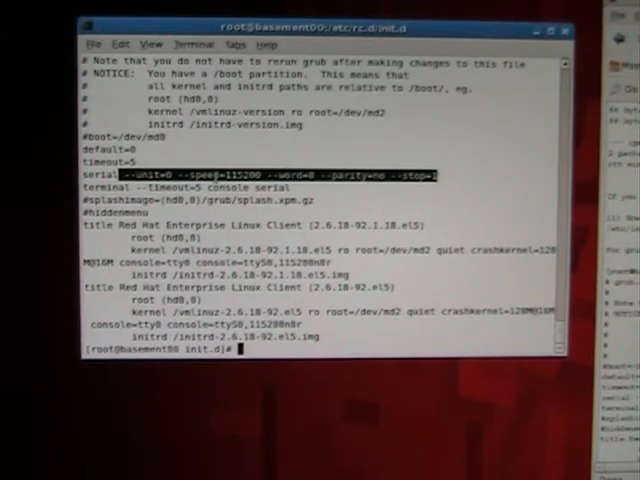
pyautogui.press('Down')
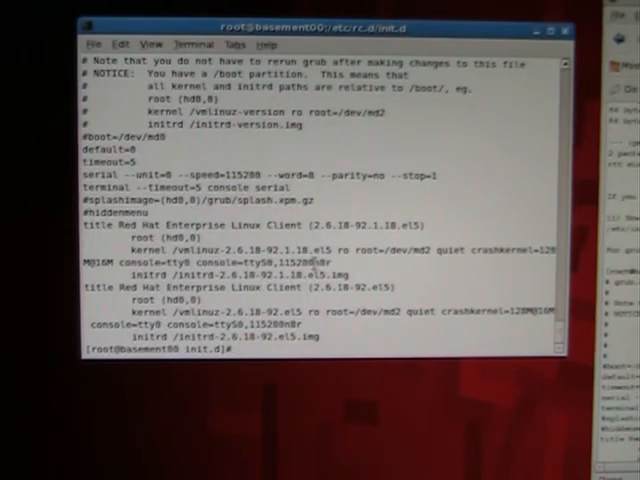
# Page through /etc/inittab and select ttyS0 in the agetty 115200 respawn line
pyautogui.write('more /etc/grub.co')
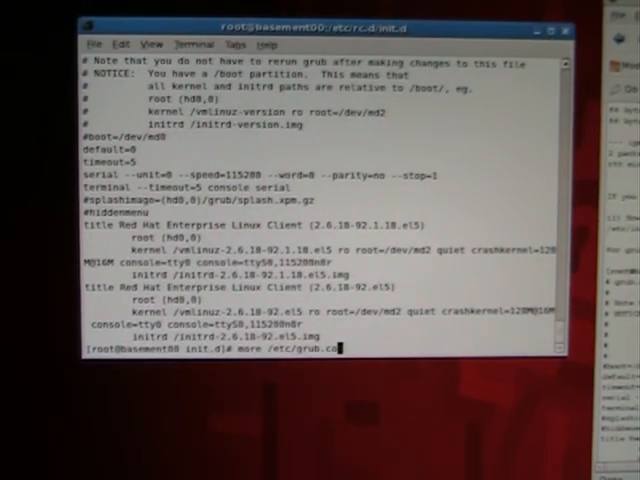
pyautogui.write('init')
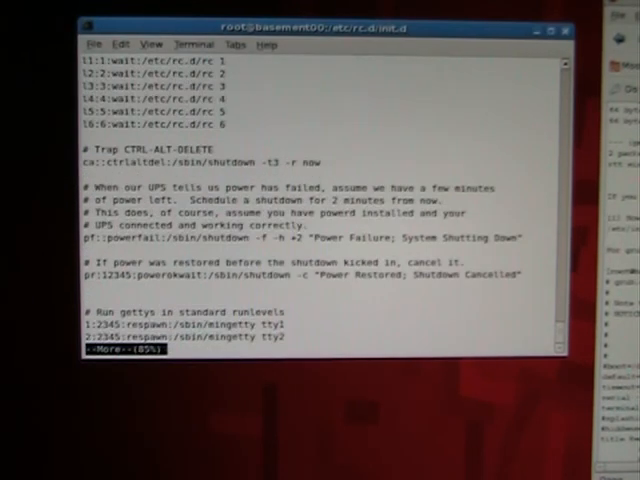
pyautogui.scroll(-3)
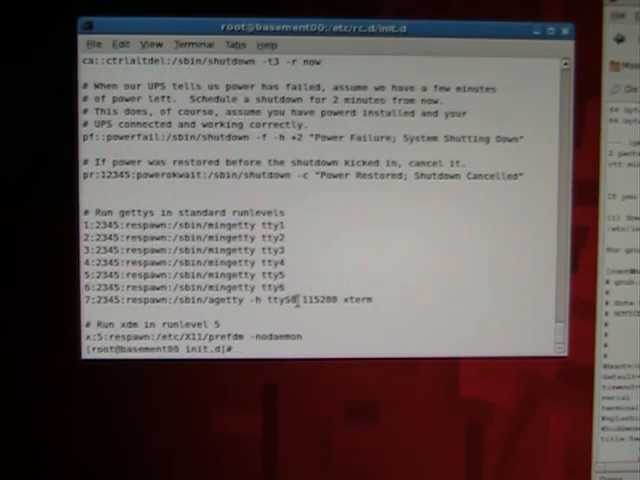
pyautogui.doubleClick(328, 298)
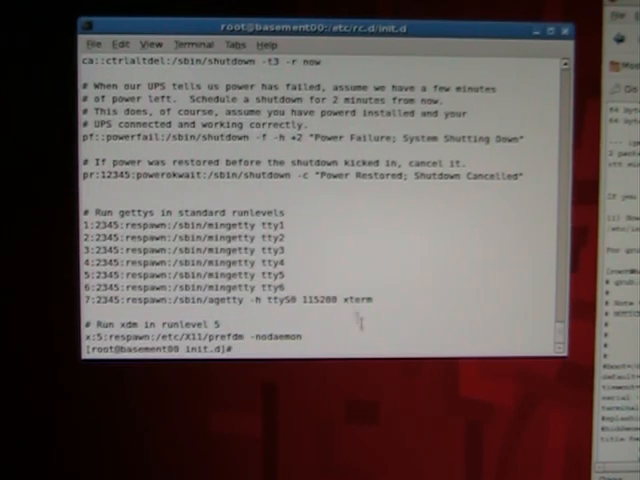
pyautogui.moveTo(363, 330)
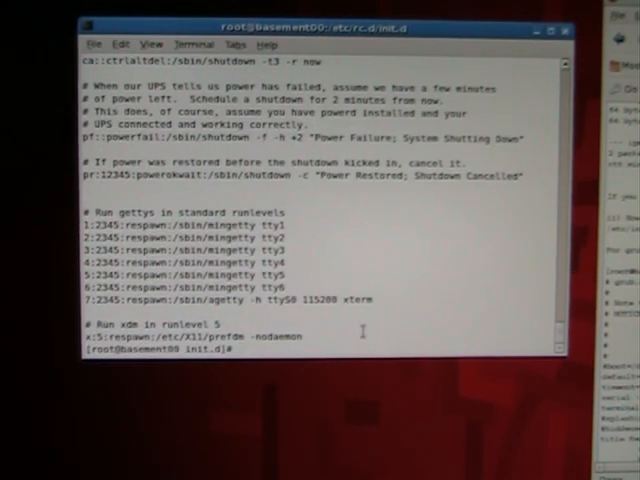